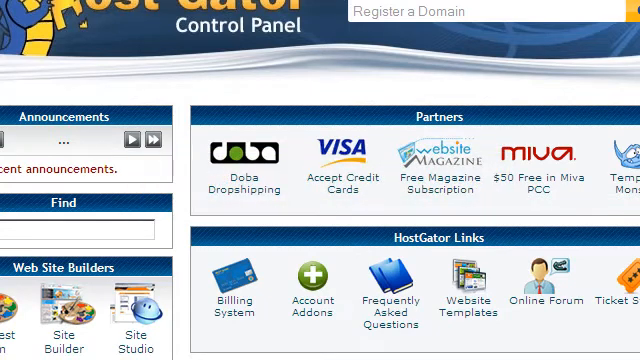
Scroll the cPanel dashboard down toward the Software/Services section for Fantastico De Luxe.
{"action": "scroll", "scroll_direction": "down", "scroll_amount": 3}
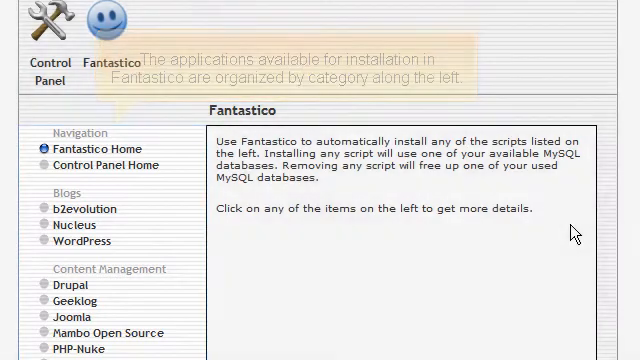
Scroll Fantastico's category list down to reach WordPress under Blogs.
{"action": "scroll", "scroll_direction": "down", "scroll_amount": 3}
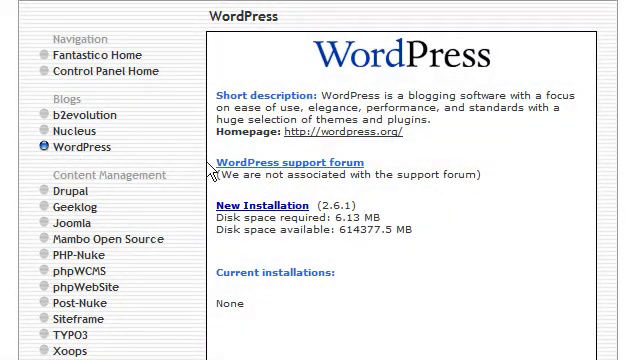
Start a new WordPress installation on demo-domain.net in directory 'blog' with username admin.
{"action": "left_click", "coordinate": [264, 206]}
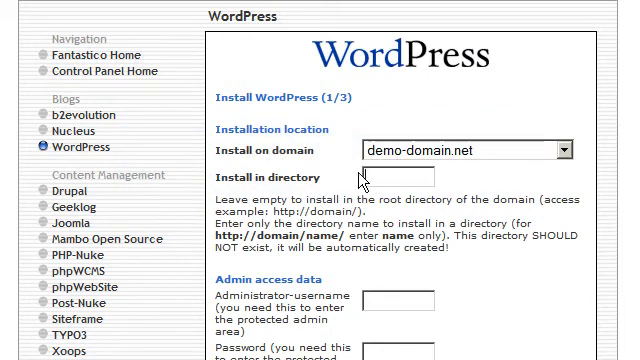
{"action": "type", "text": "blog"}
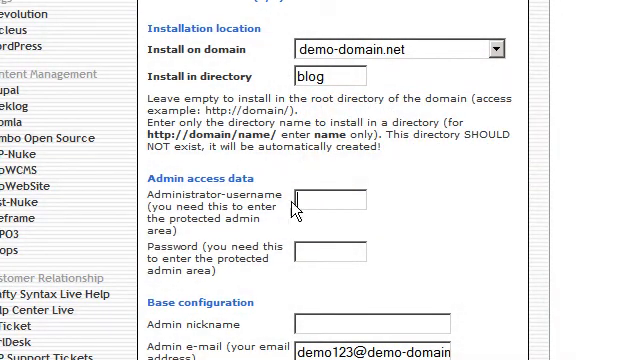
{"action": "type", "text": "admin"}
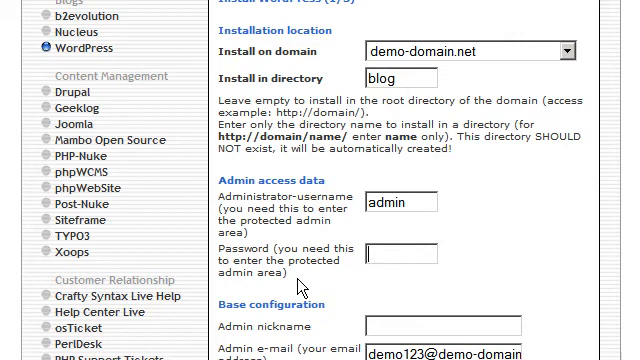
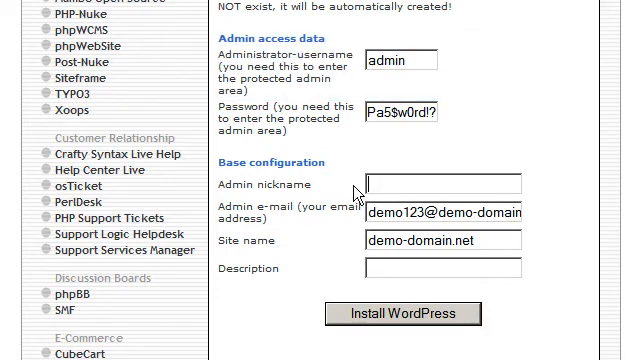
{"action": "type", "text": "Demo Admin"}
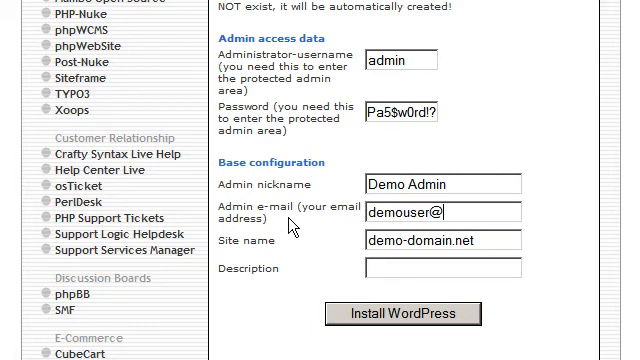
{"action": "type", "text": "demo-domain.net"}
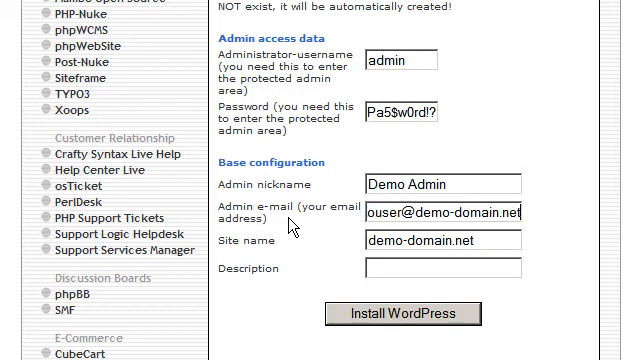
Replace the site name with 'Demo Blog!' and describe it as 'a blog of demonstration'.
{"action": "double_click", "coordinate": [444, 240]}
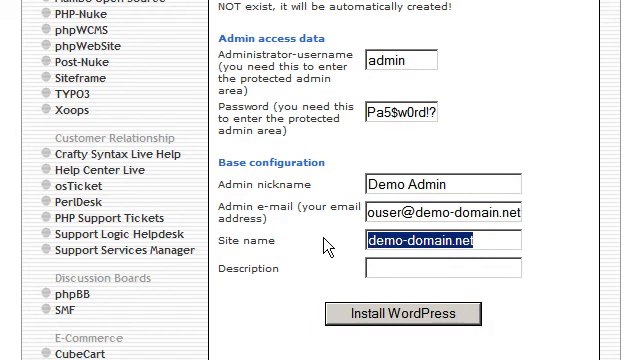
{"action": "type", "text": "Demo Blog!"}
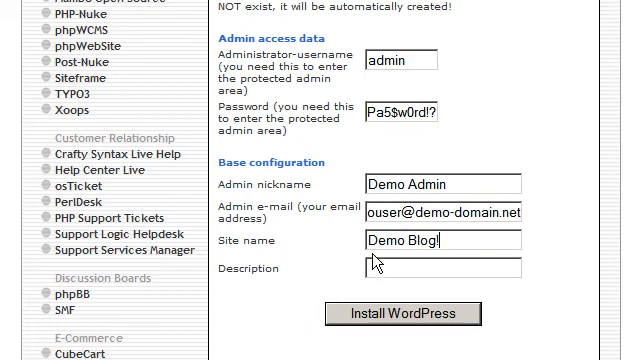
{"action": "left_click", "coordinate": [440, 268]}
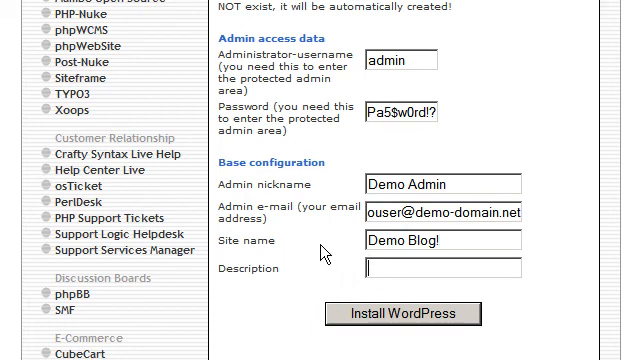
{"action": "type", "text": "a blog of"}
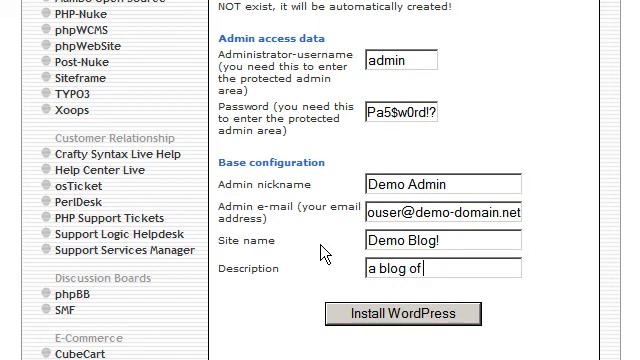
{"action": "type", "text": "demonstration"}
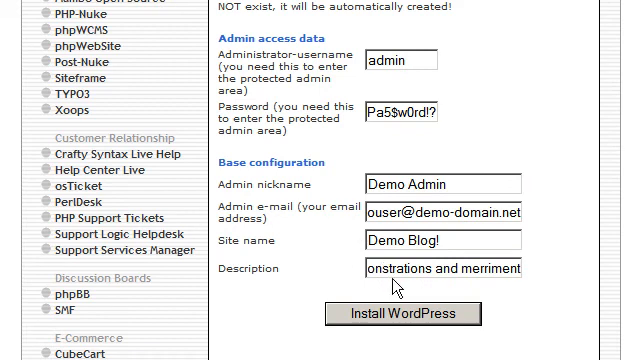
Install WordPress and finish, reaching the confirmation with admin login details for demo-domain.net/blog.
{"action": "left_click", "coordinate": [398, 312]}
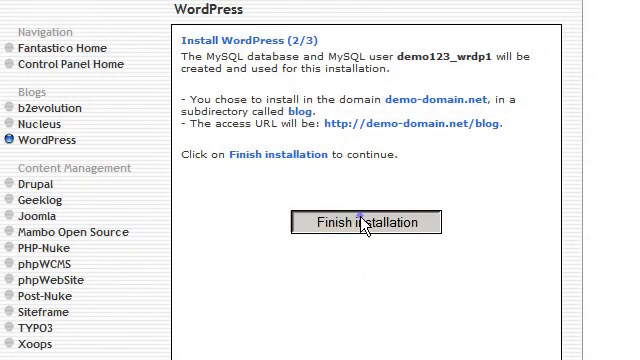
{"action": "left_click", "coordinate": [368, 220]}
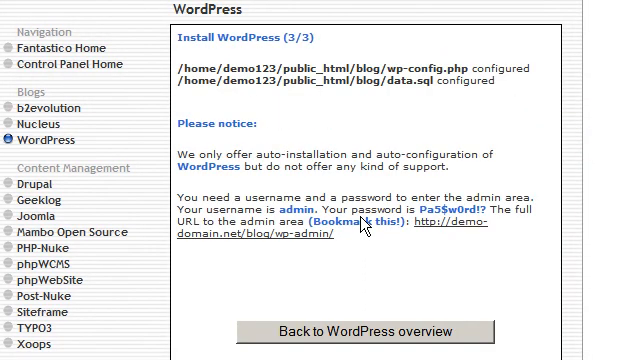